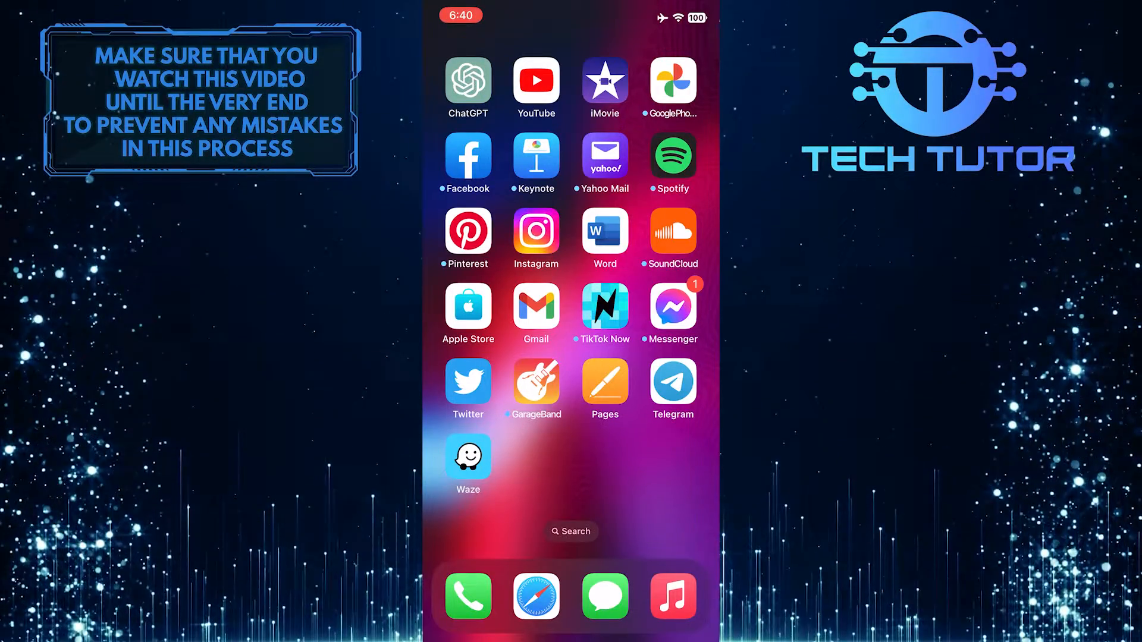
Step: Launch Waze from the iOS Home Screen to reach its main menu
click(467, 455)
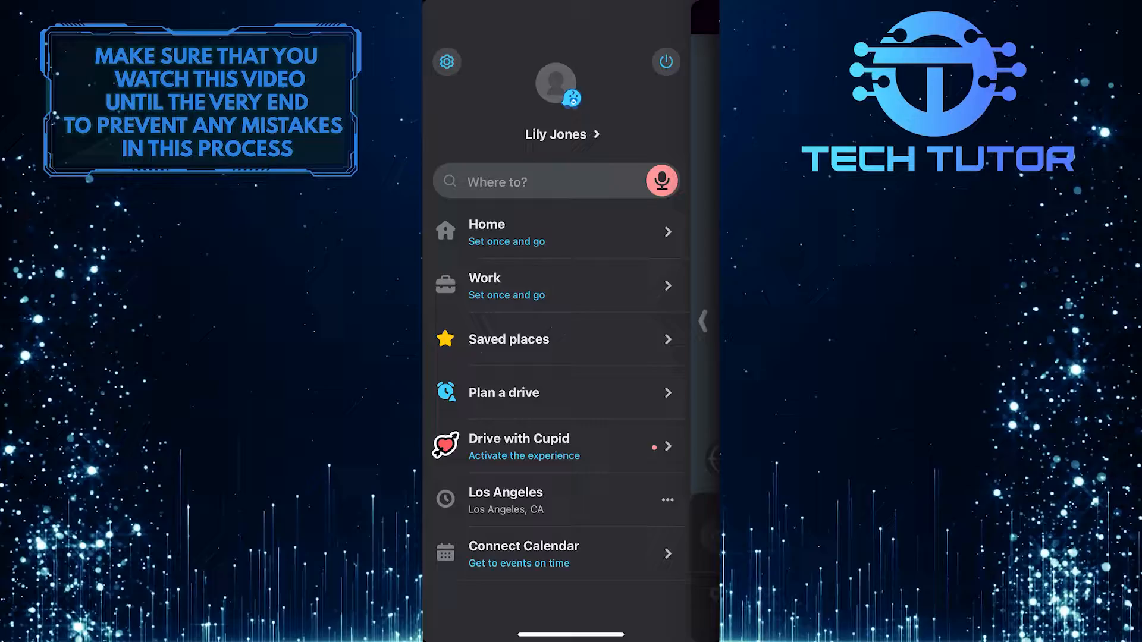
Step: Show the Saved places list and bring up the Los Angeles options
click(507, 338)
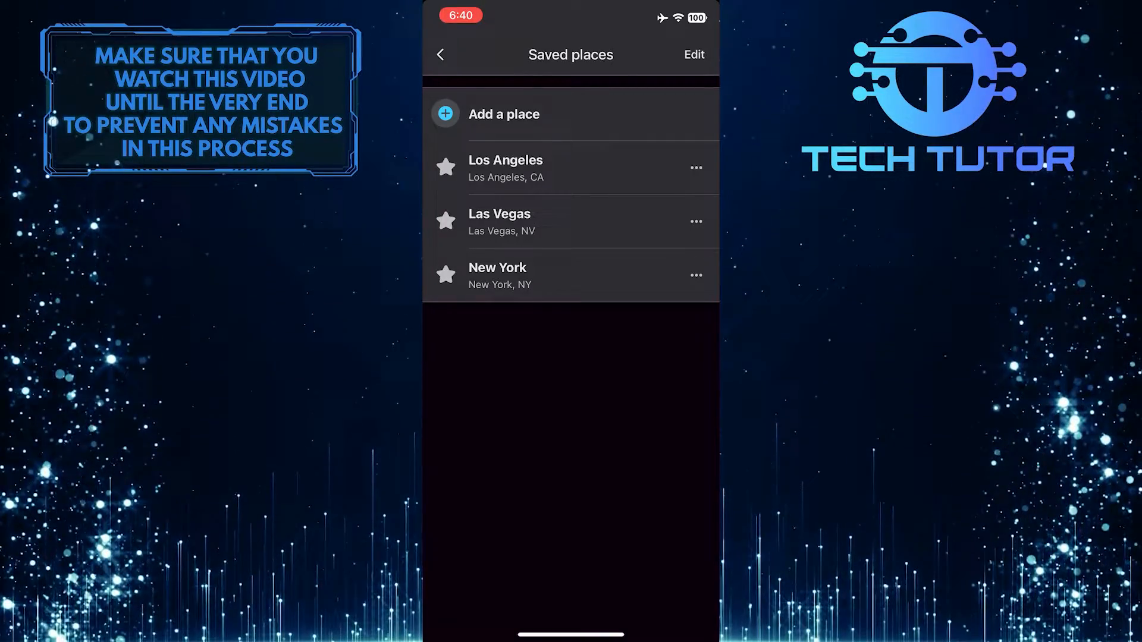
click(695, 167)
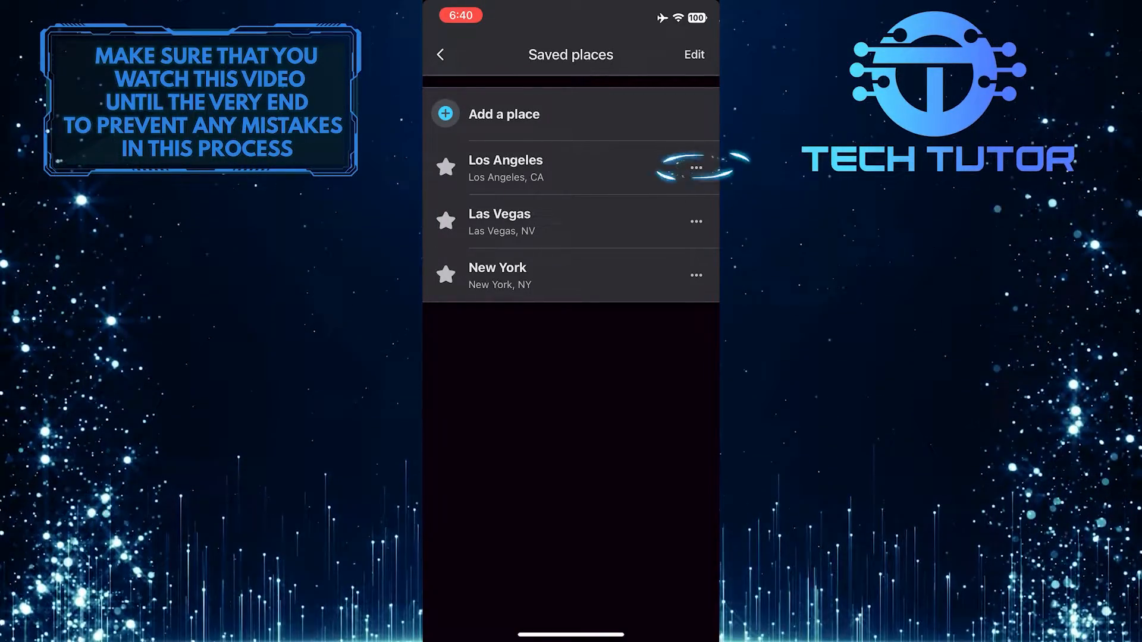
Step: Remove Los Angeles from Saved places and confirm with Yes
click(694, 166)
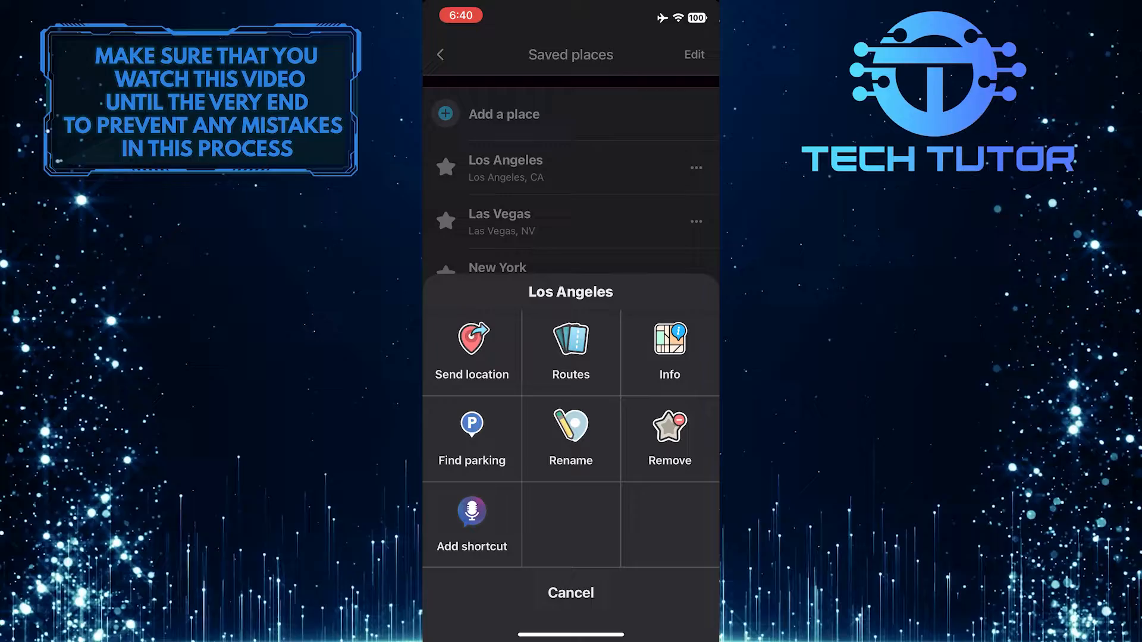
click(668, 437)
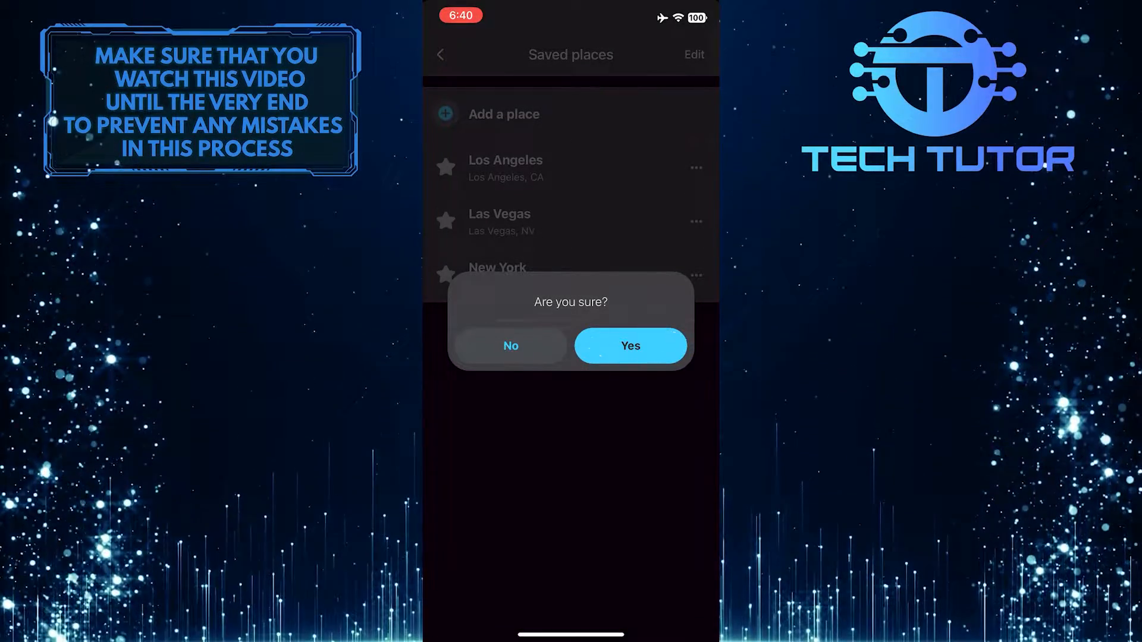
click(629, 345)
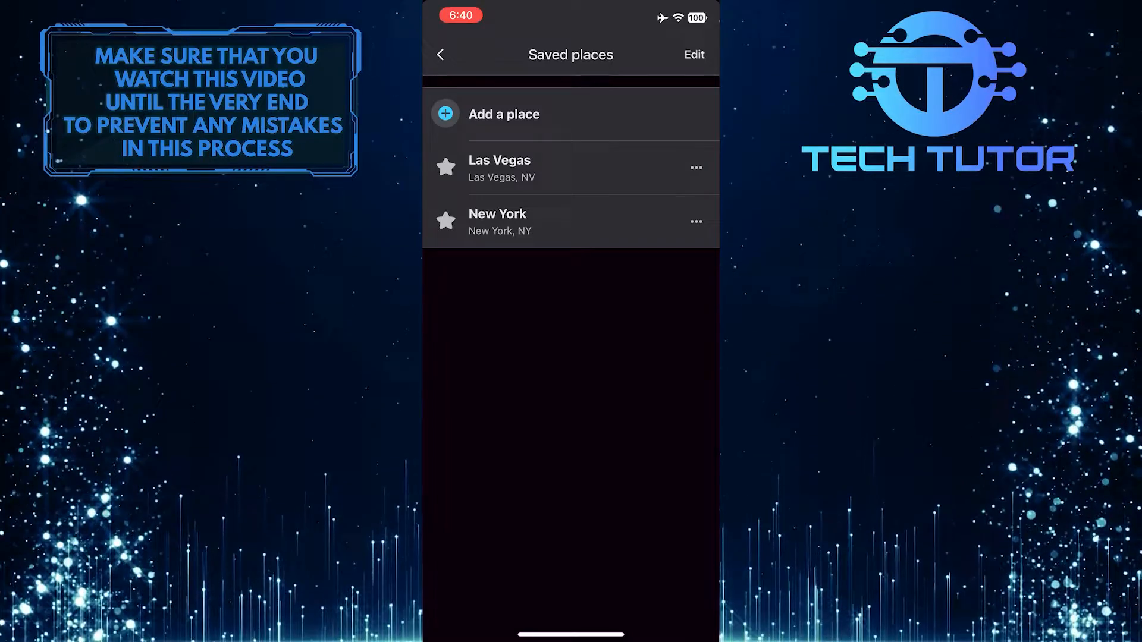